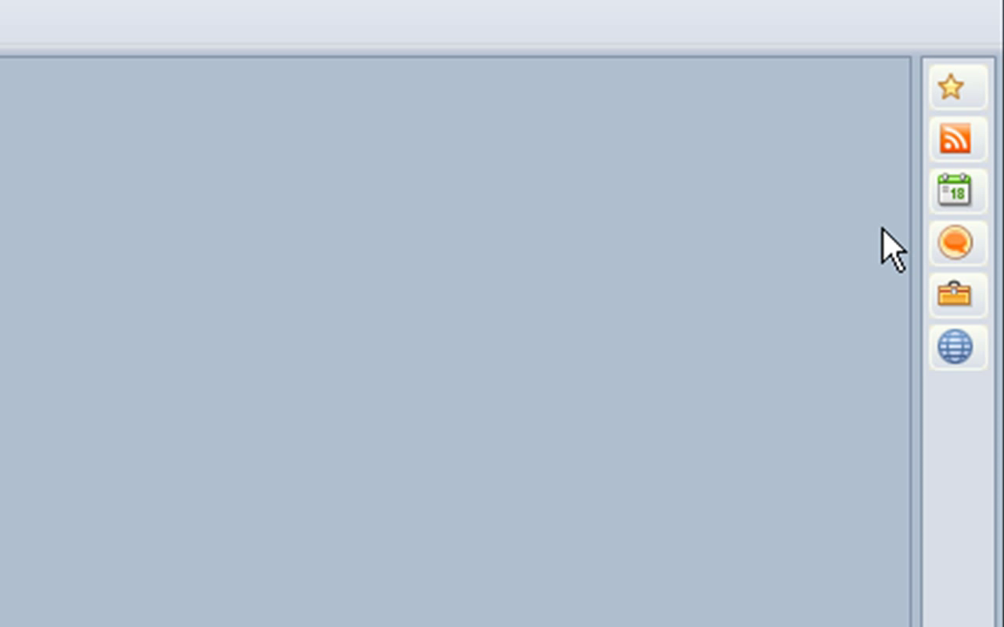
mouse_move(959, 139)
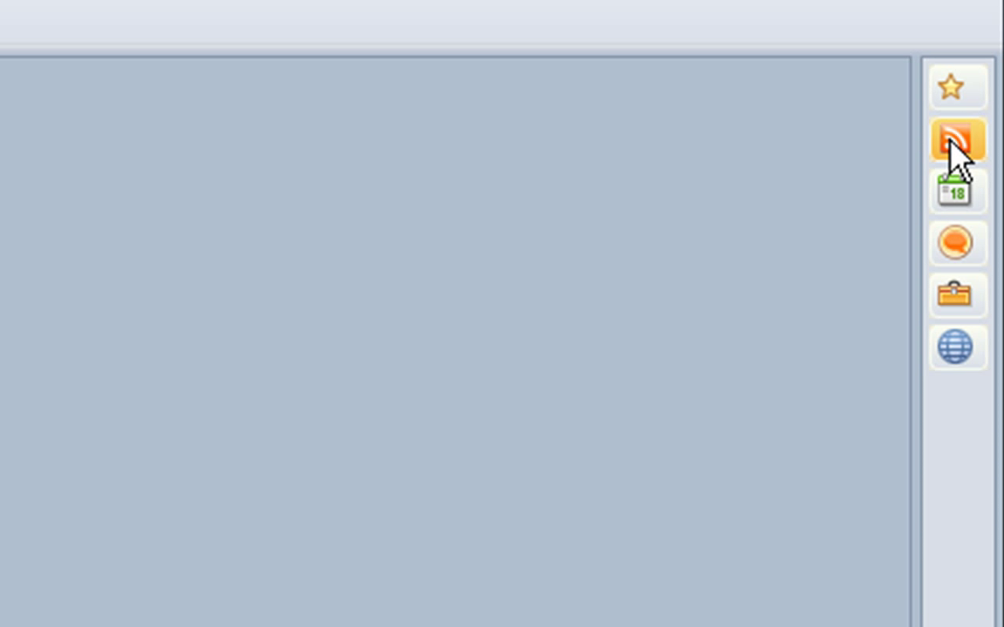
Step: Expand the Feeds sidebar panel via the orange RSS icon, showing the two subscribed feeds
left_click(958, 141)
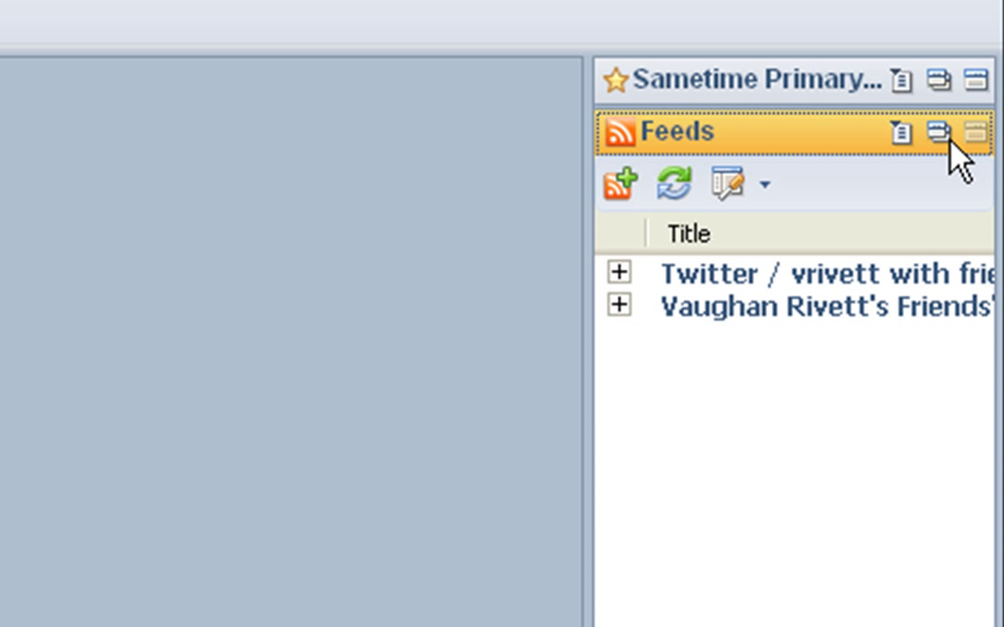
mouse_move(704, 390)
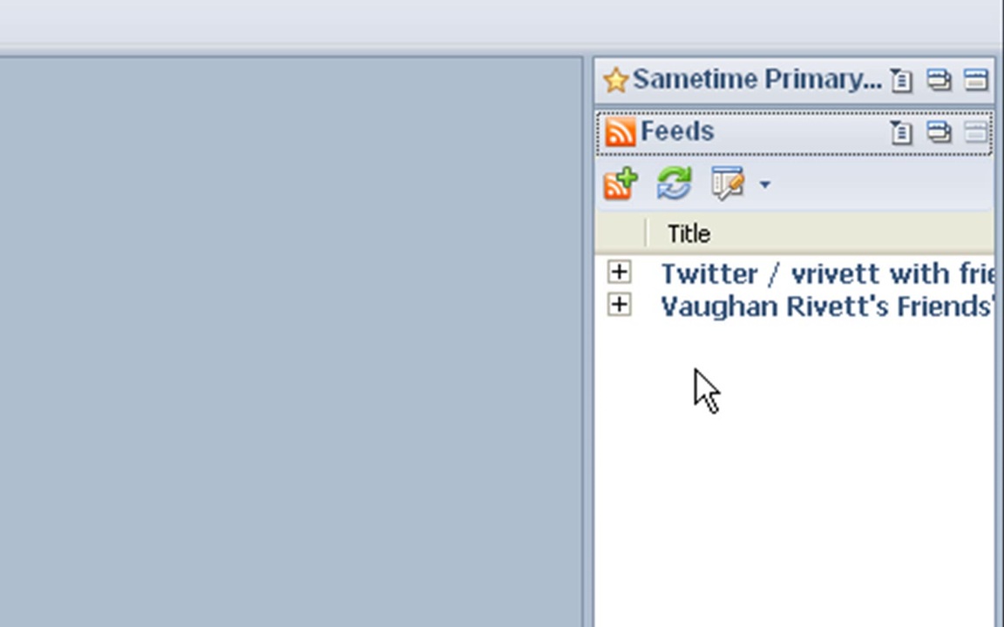
mouse_move(708, 427)
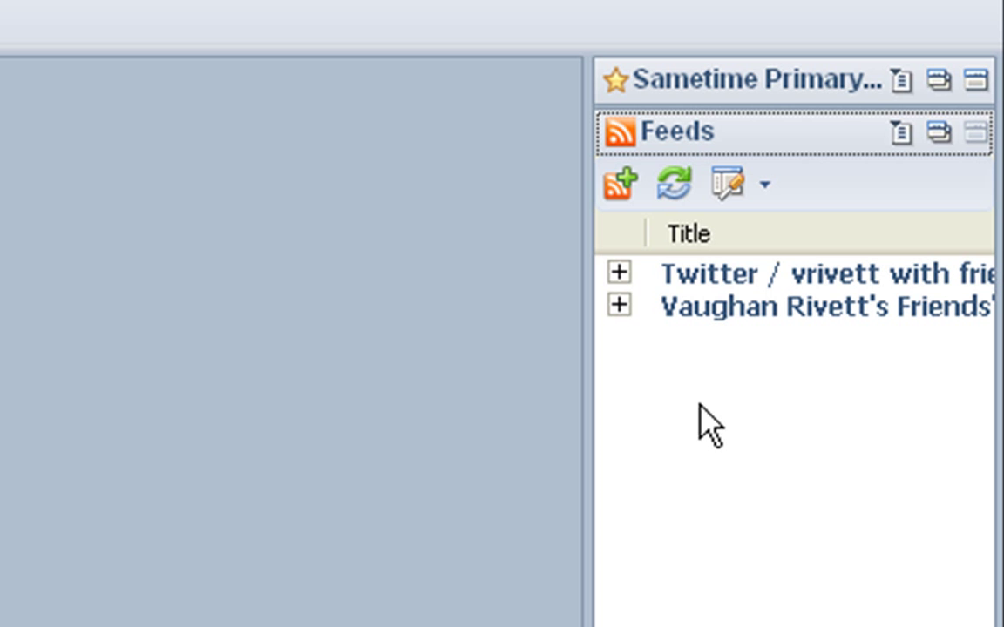
mouse_move(706, 423)
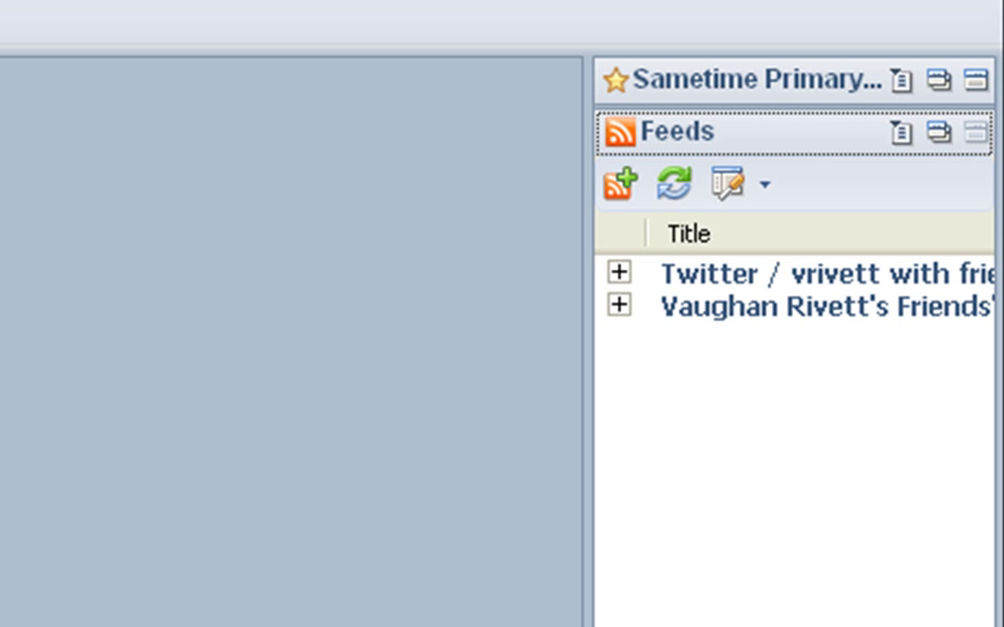
left_click(33, 615)
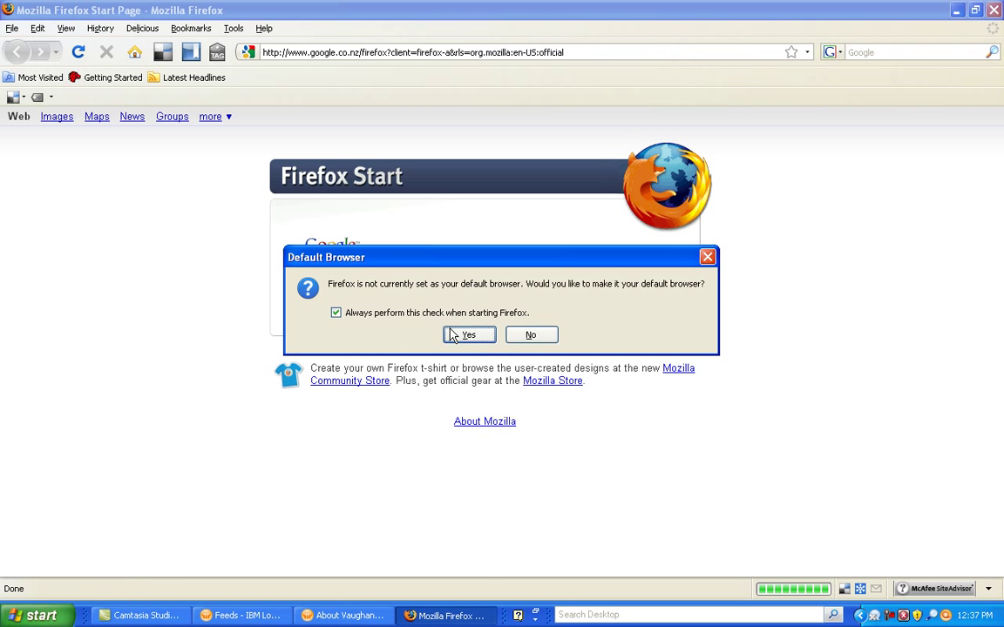
left_click(469, 335)
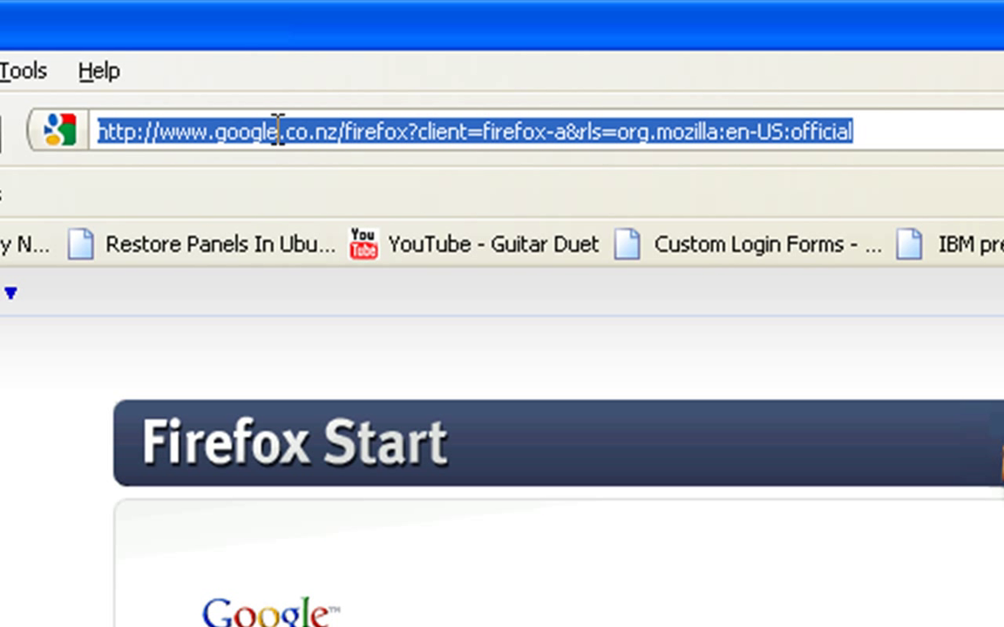
type("www.p")
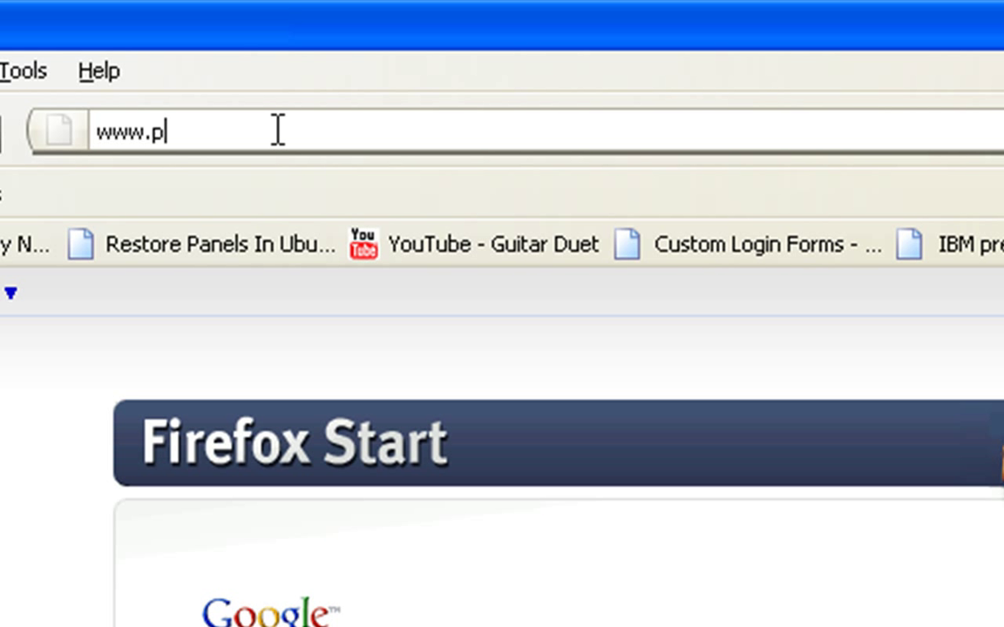
type("lanetlotus.org")
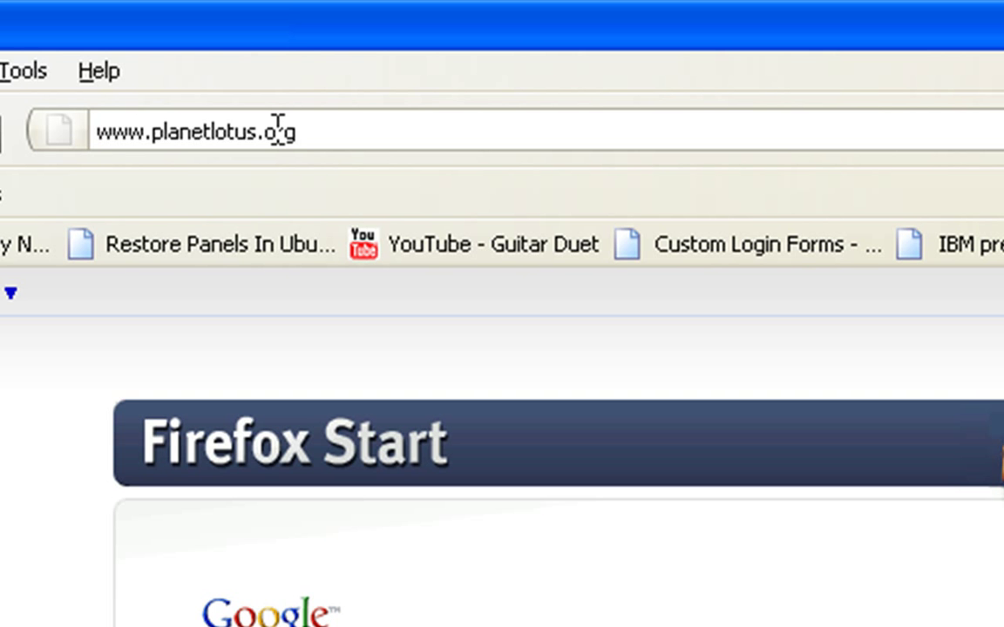
key("Return")
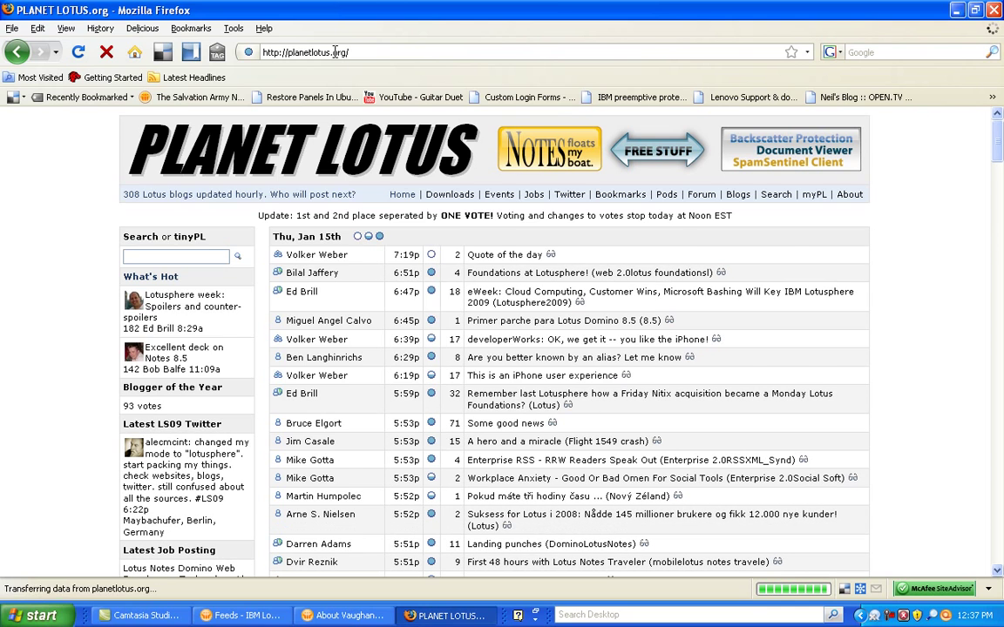
Step: Open Ed Brill's blog profile page from the Planet Lotus post list
scroll("down", 3)
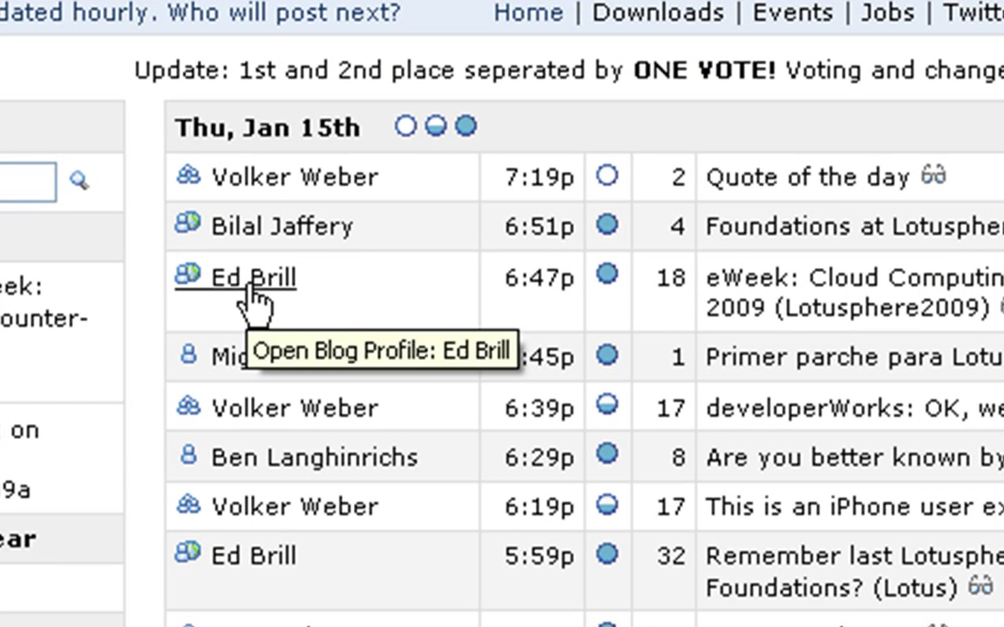
left_click(251, 277)
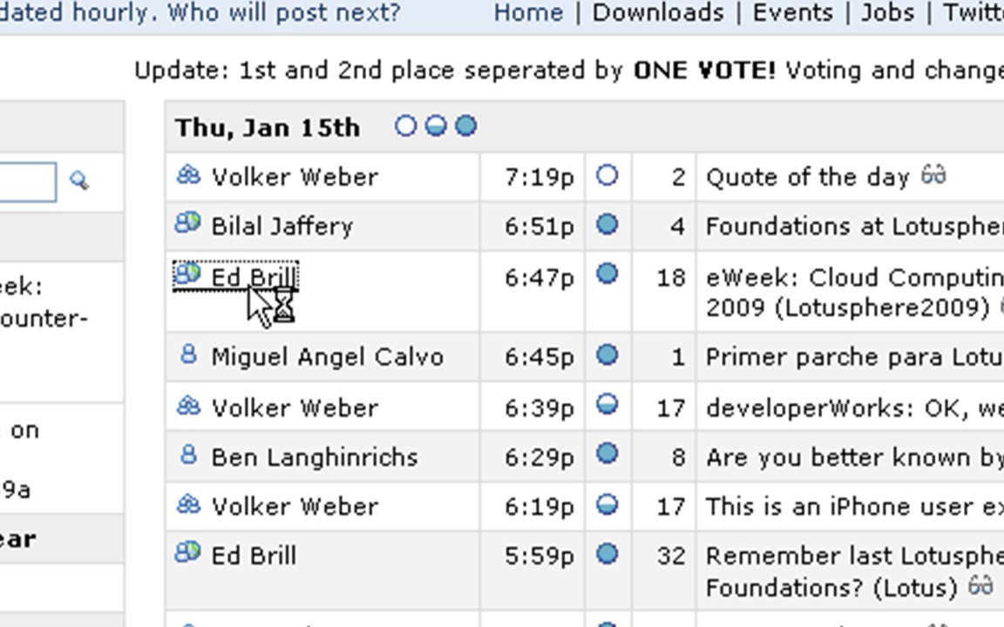
left_click(251, 277)
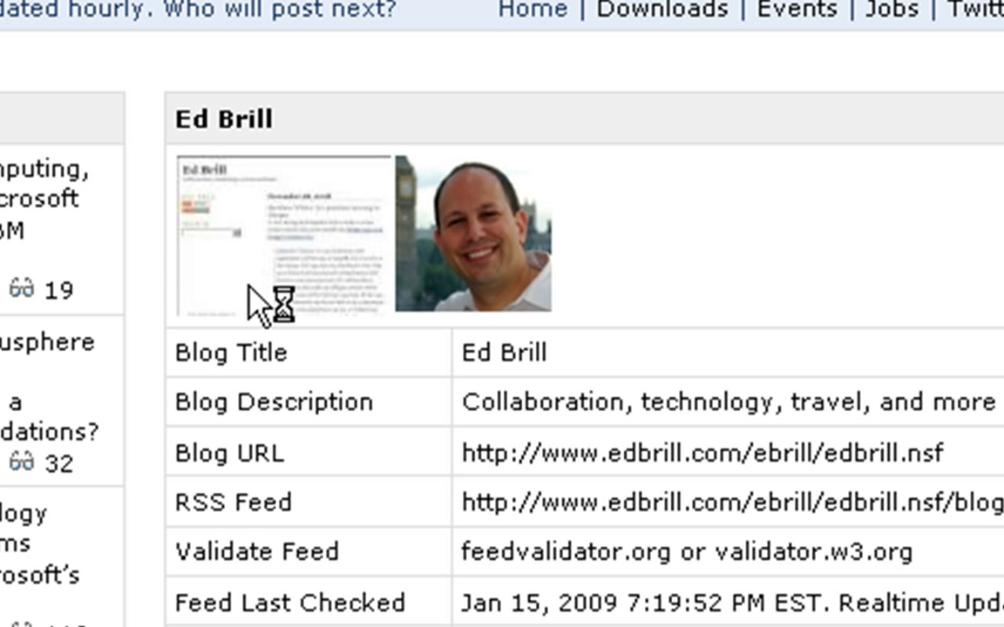
mouse_move(456, 427)
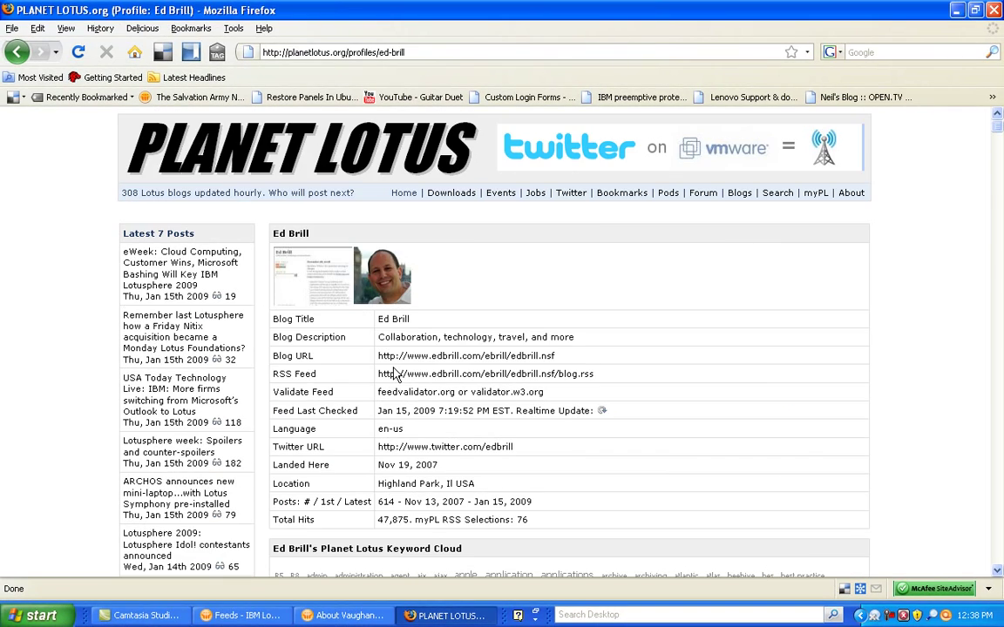
Step: Scroll through Ed Brill's recent posts and back up to his RSS feed URL
scroll("down", 3)
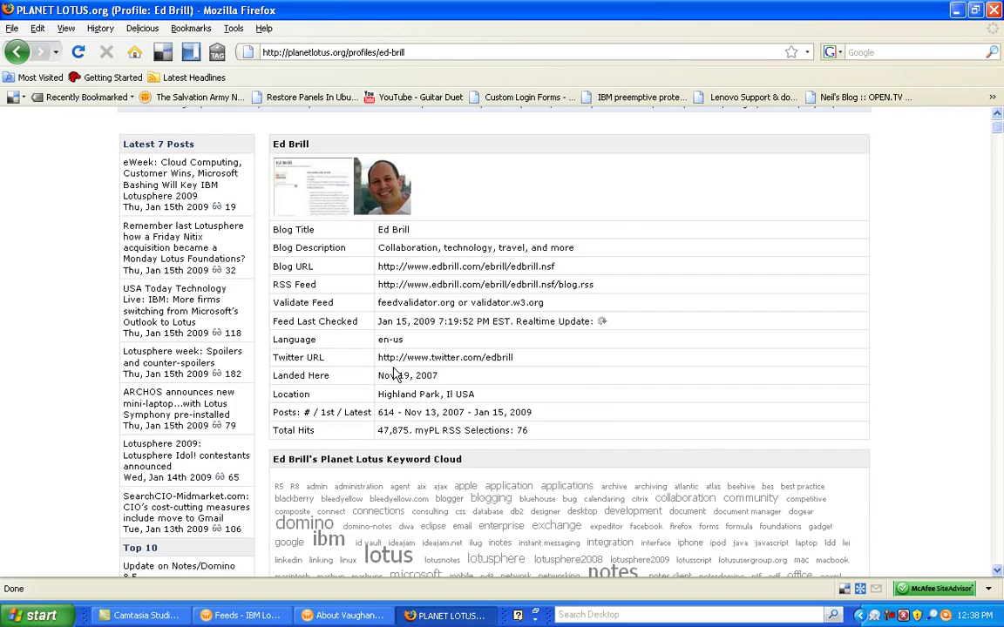
scroll("down", 3)
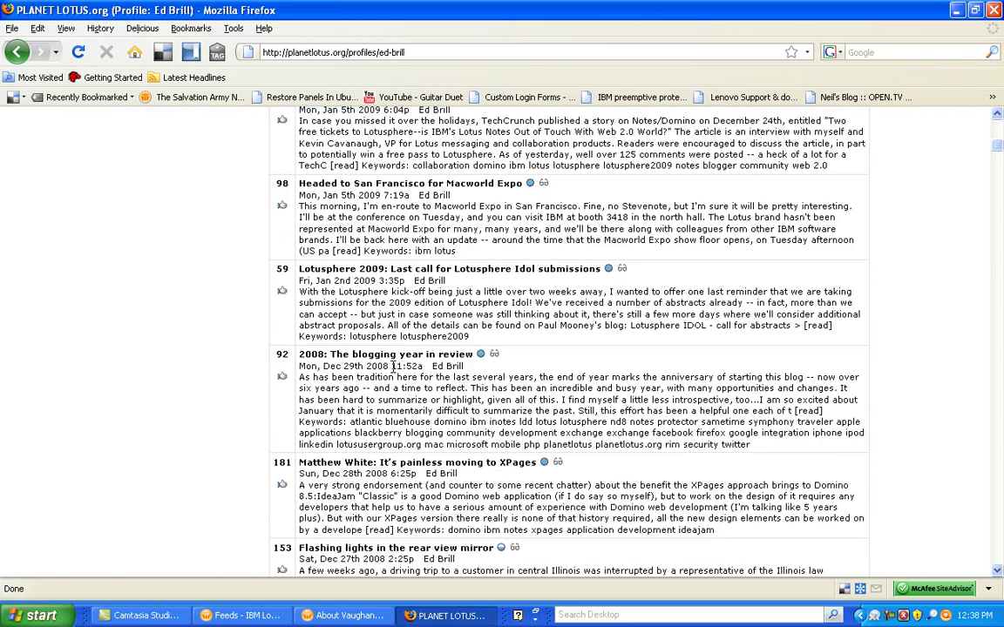
scroll("down", 3)
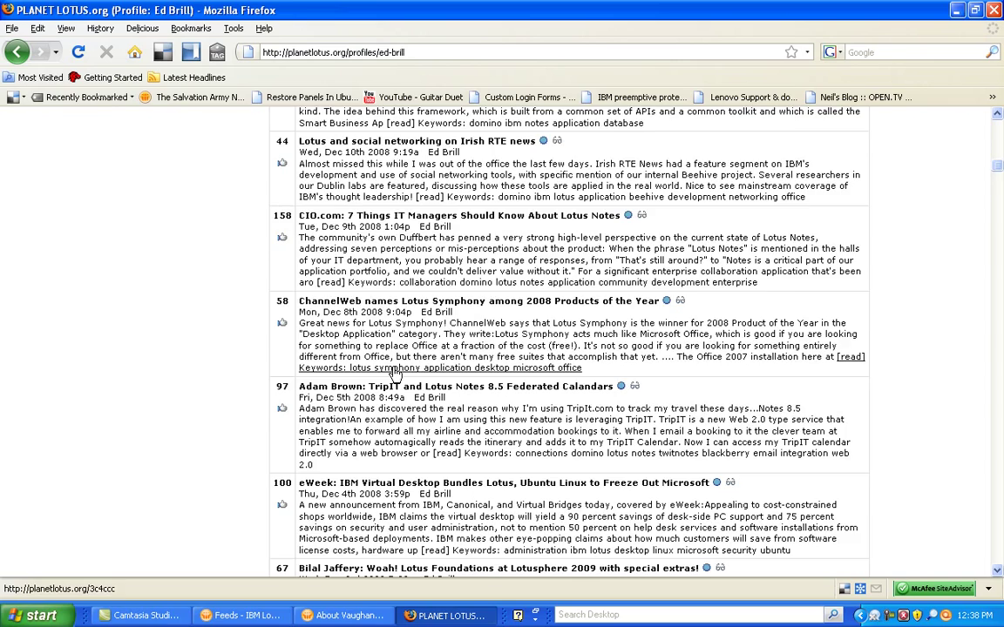
scroll("down", 3)
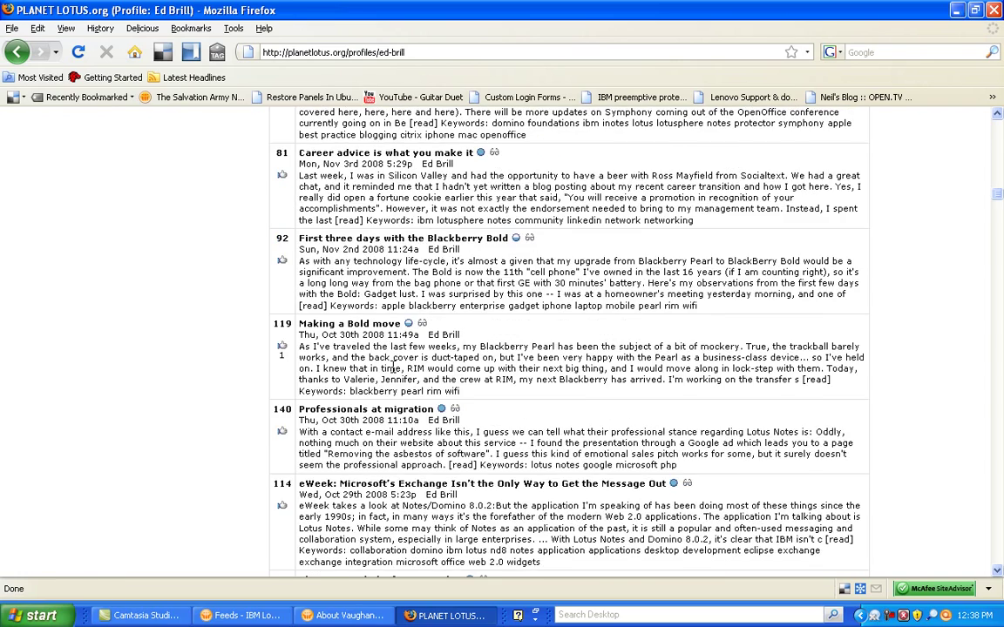
scroll("up", 3)
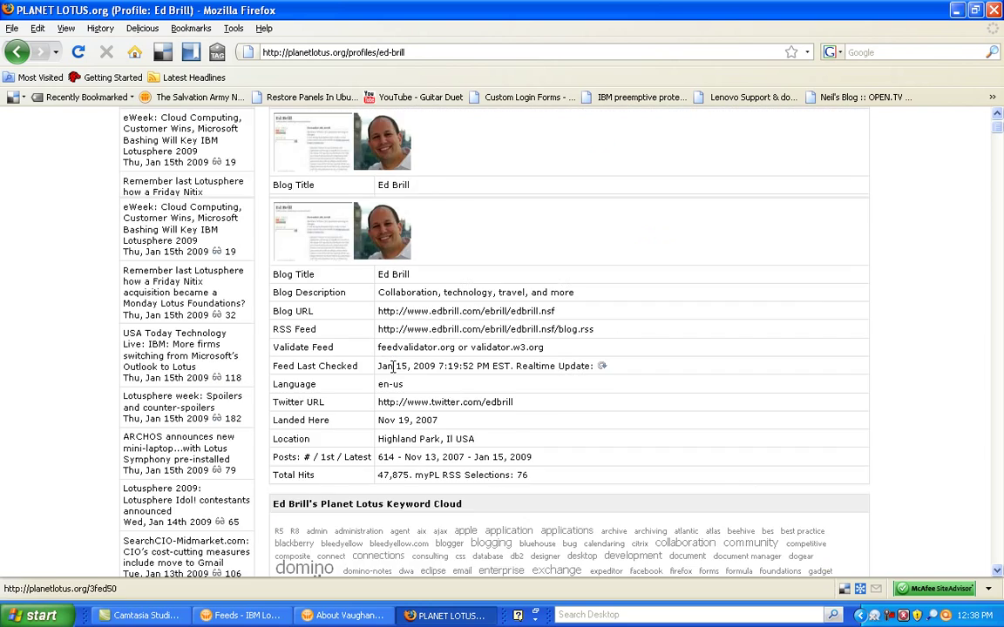
scroll("up", 3)
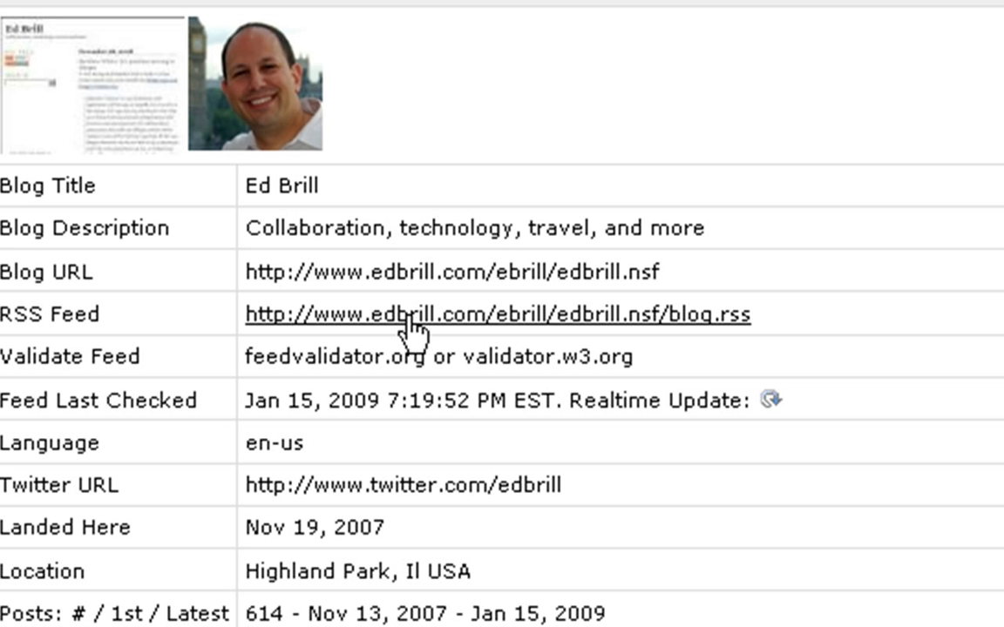
mouse_move(770, 335)
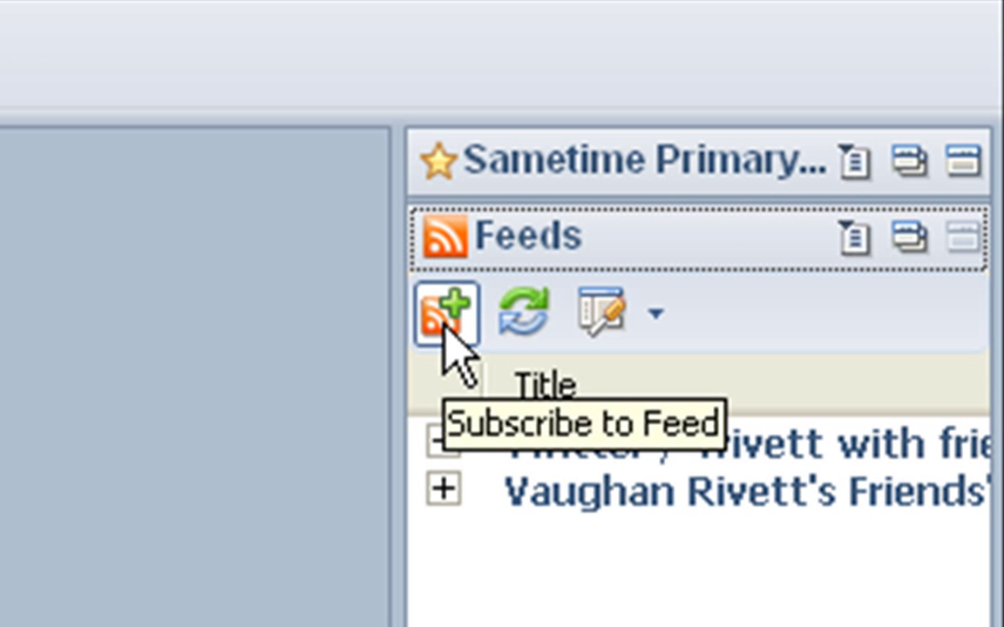
left_click(444, 316)
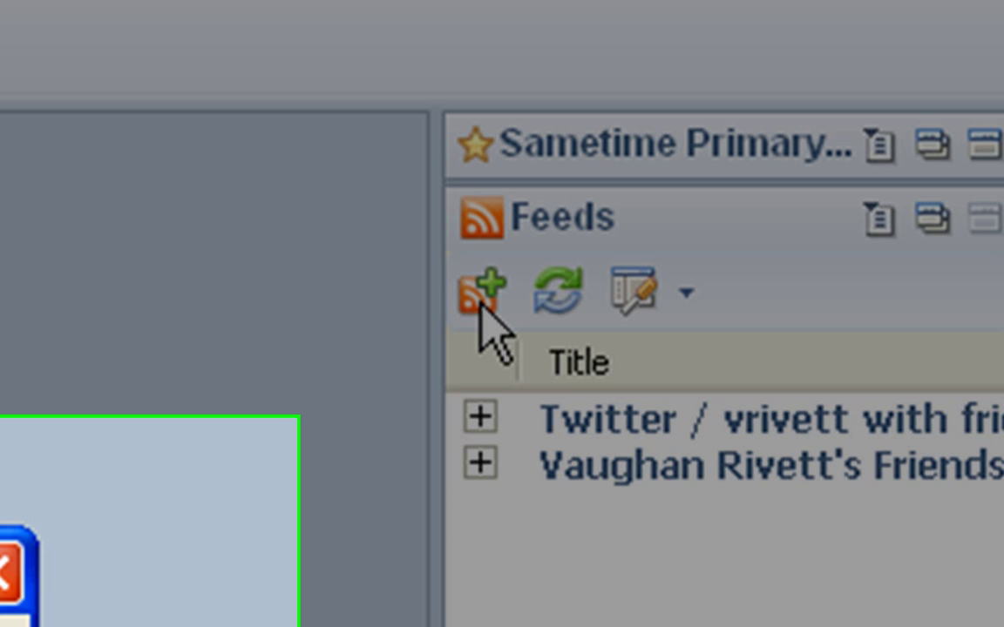
left_click(474, 293)
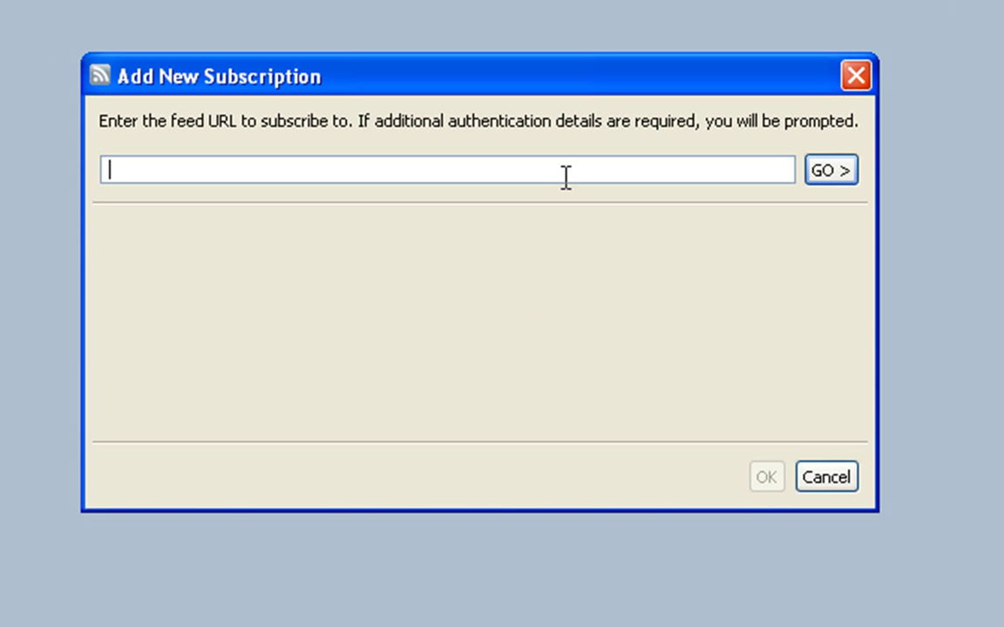
type("http://www.edbrill.com/ebrill/edbrill.nsf/blog.rss")
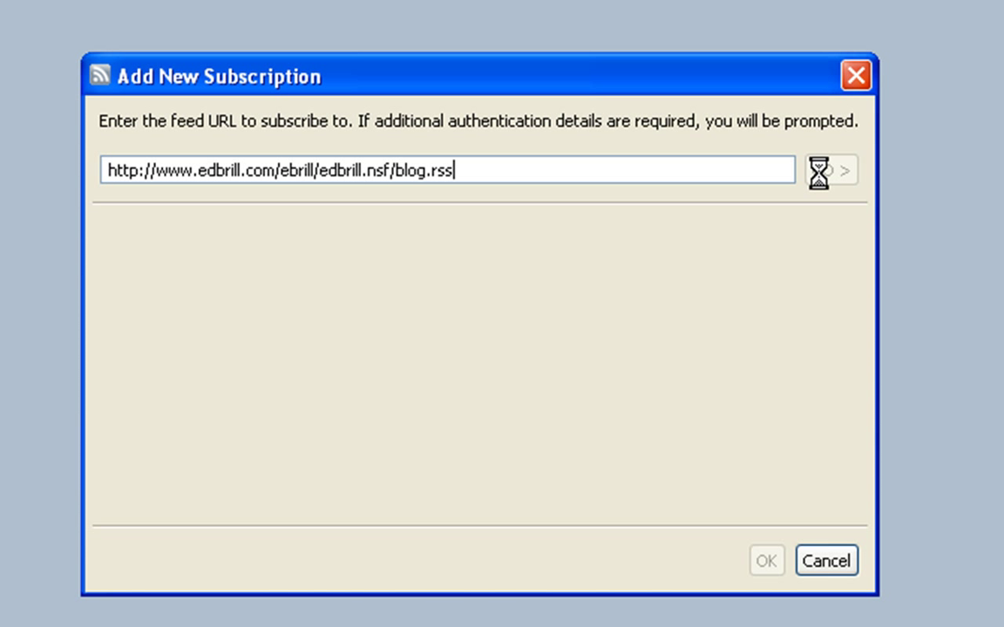
left_click(819, 170)
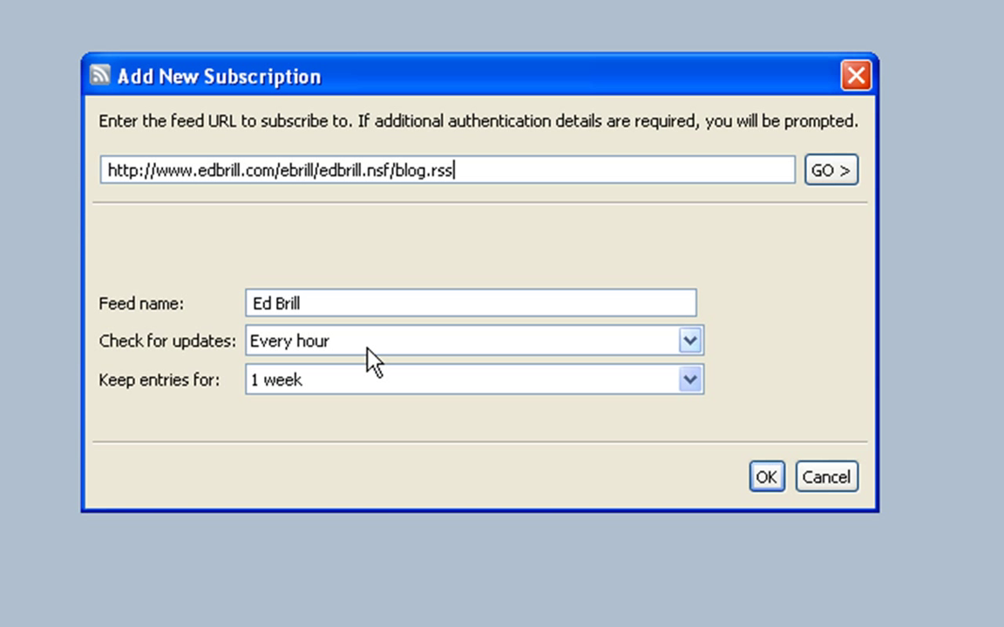
mouse_move(327, 361)
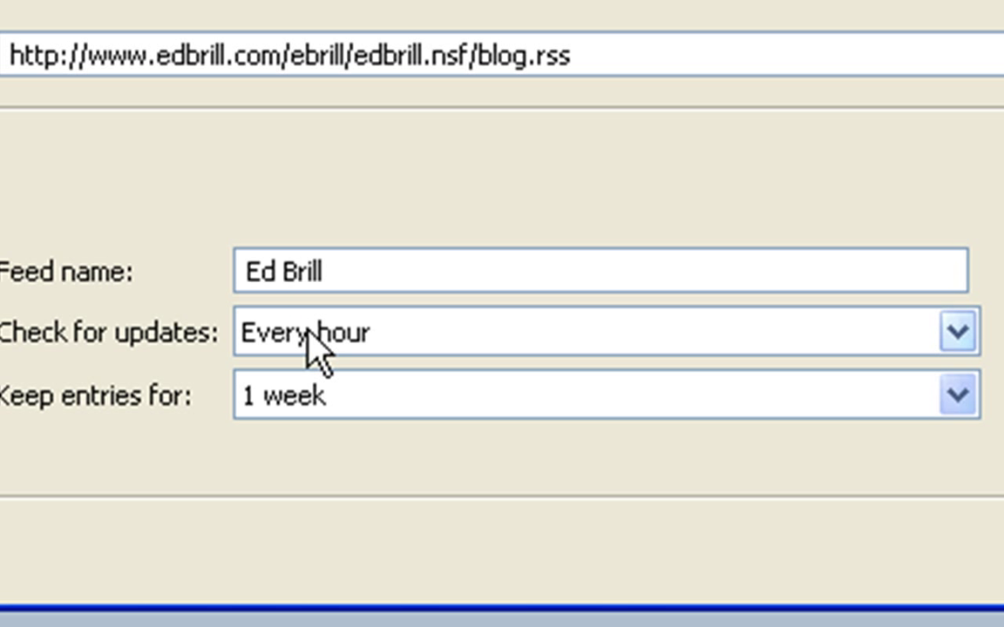
left_click(955, 331)
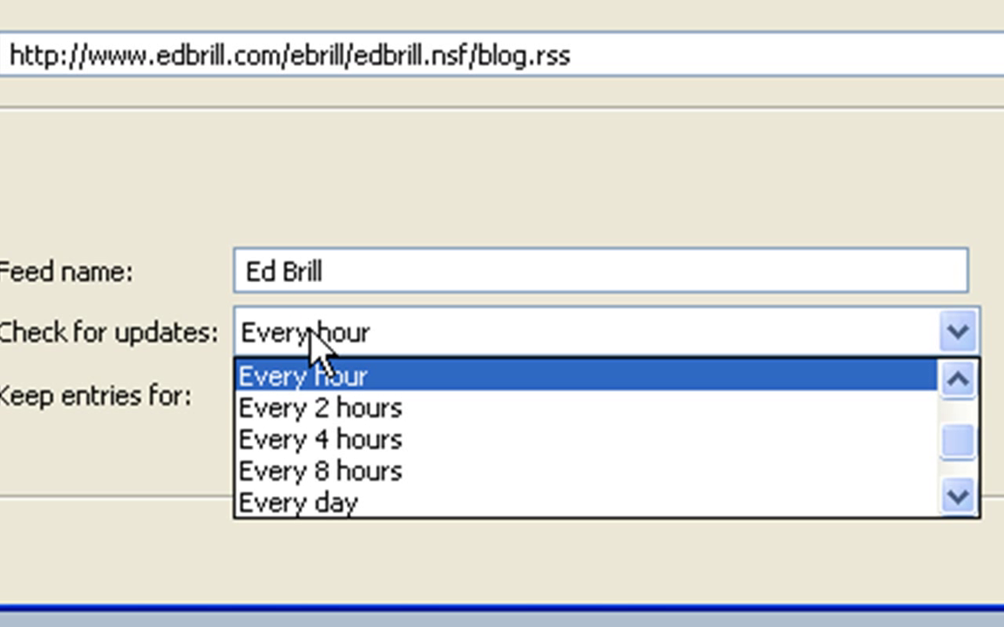
mouse_move(439, 345)
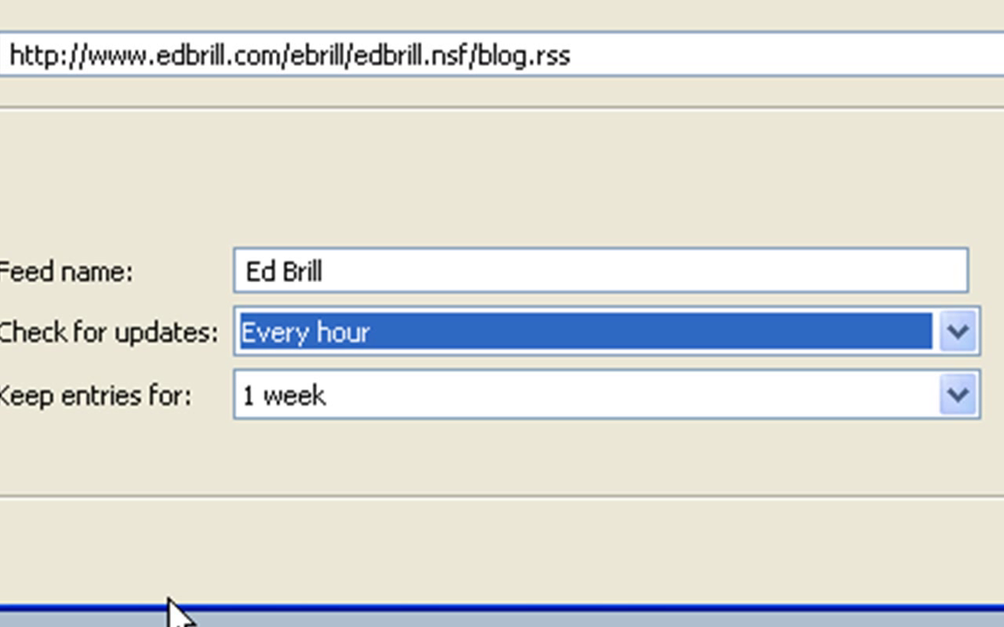
mouse_move(143, 444)
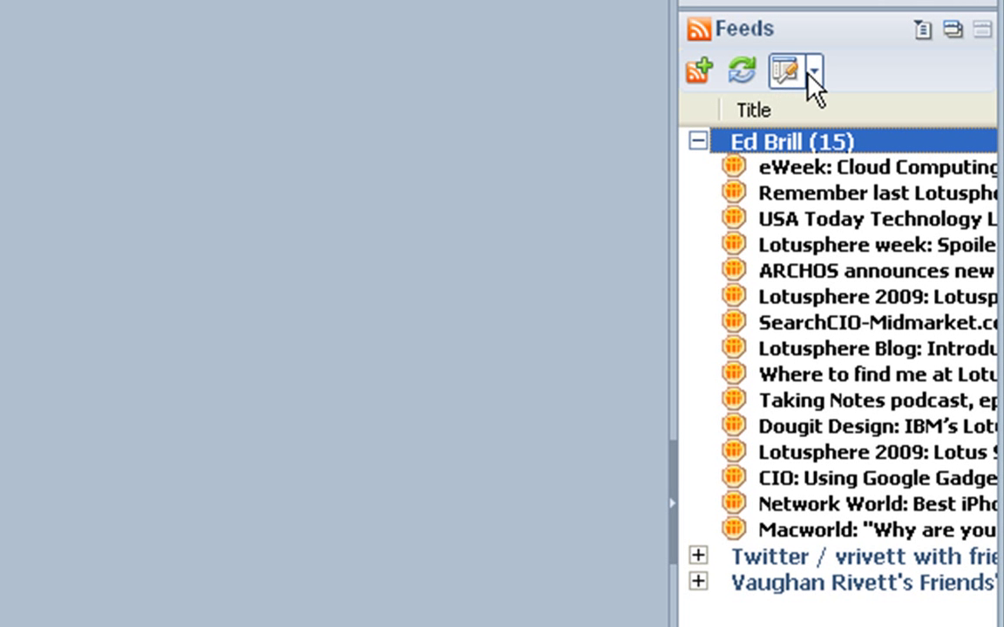
left_click(811, 69)
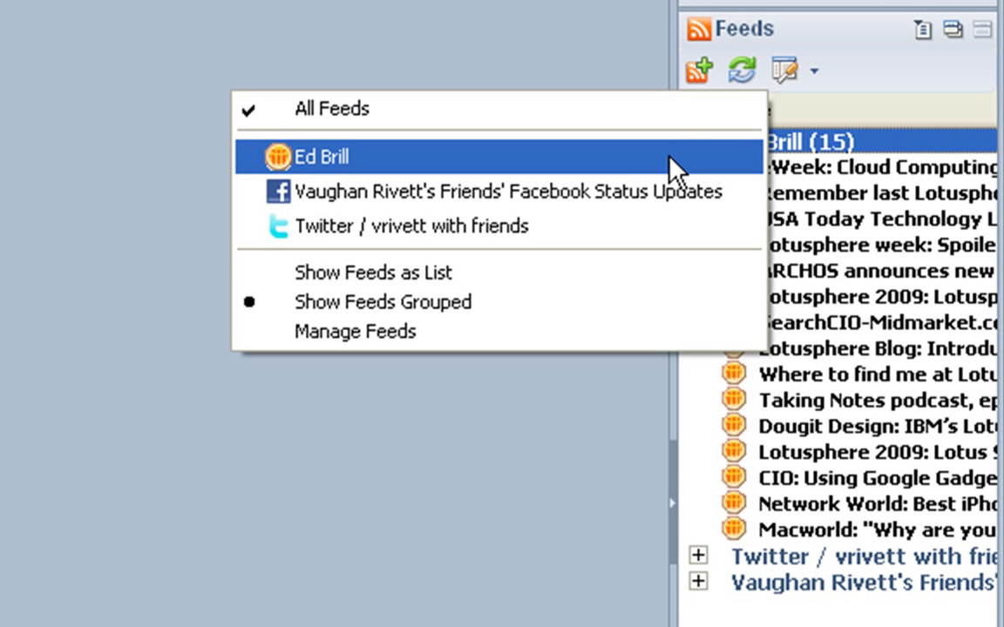
mouse_move(544, 140)
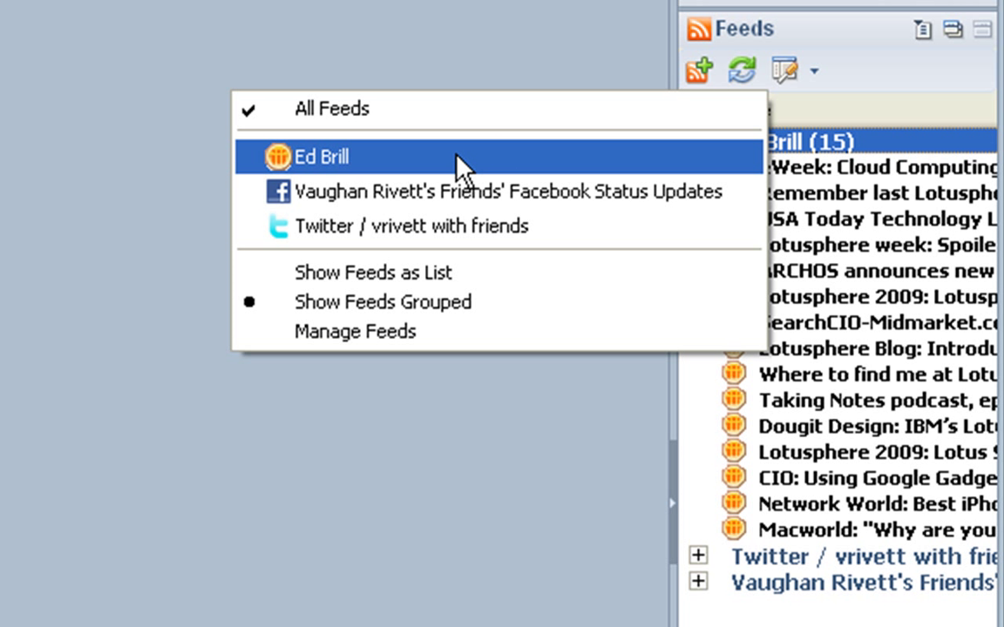
left_click(320, 157)
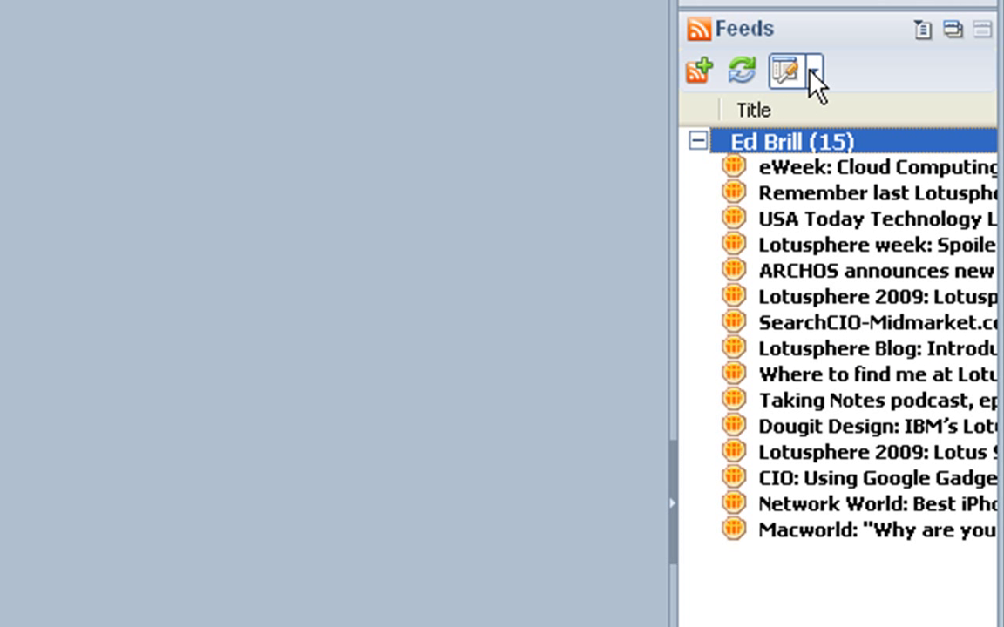
left_click(784, 70)
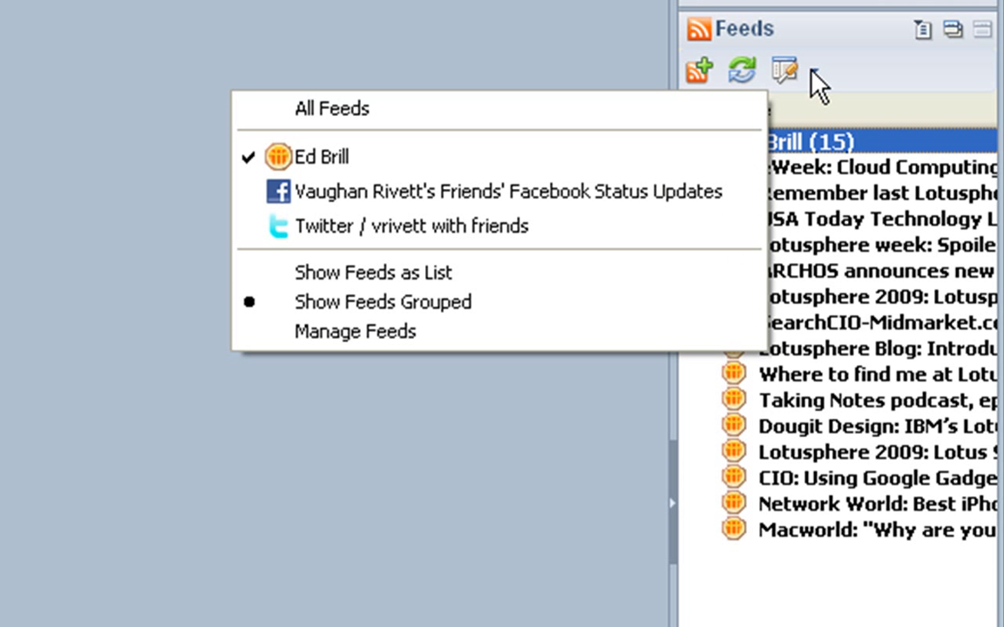
mouse_move(470, 139)
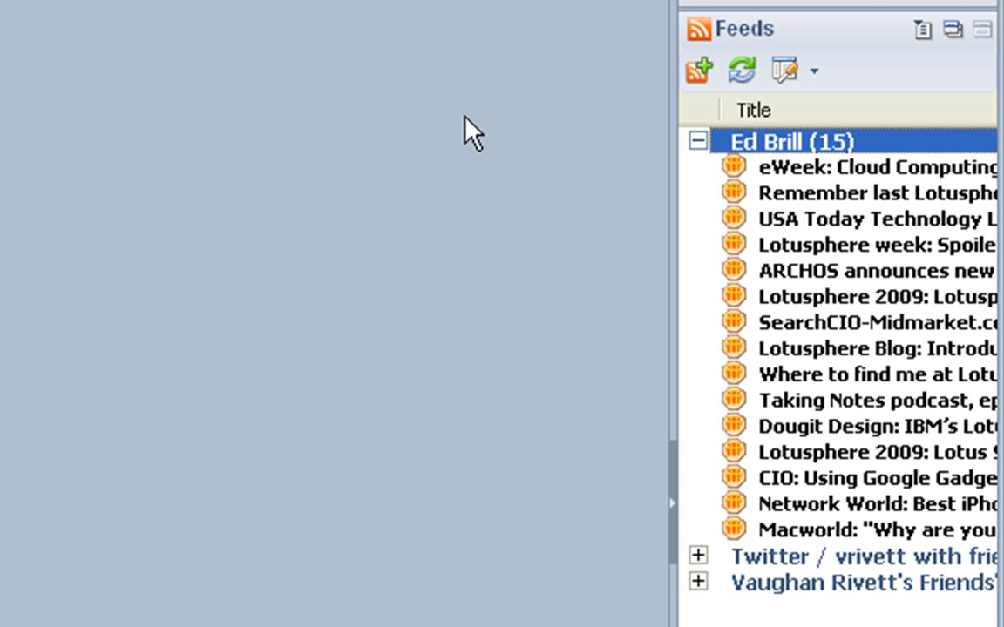
mouse_move(488, 140)
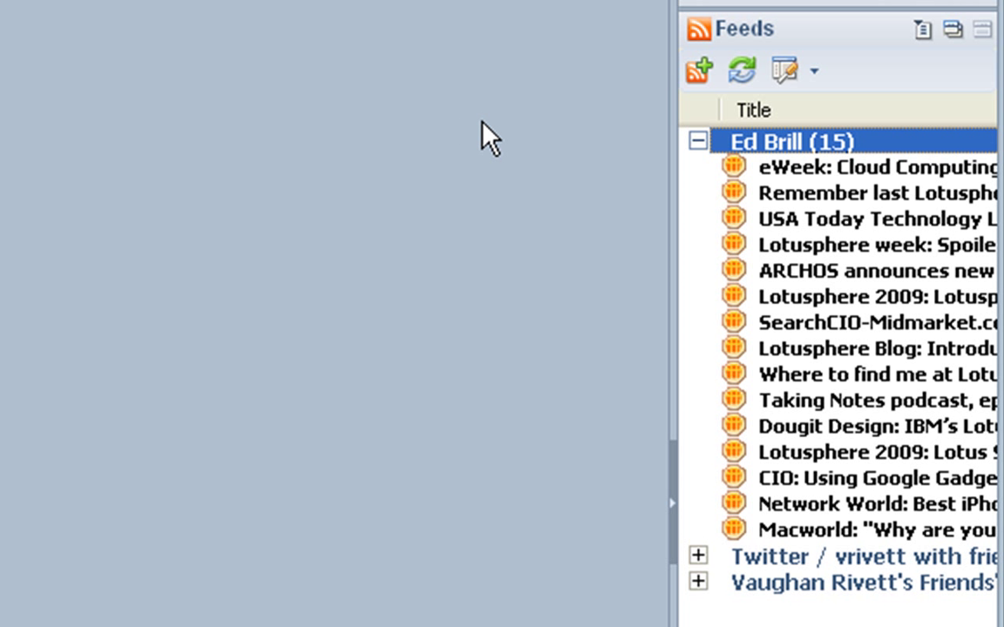
mouse_move(810, 601)
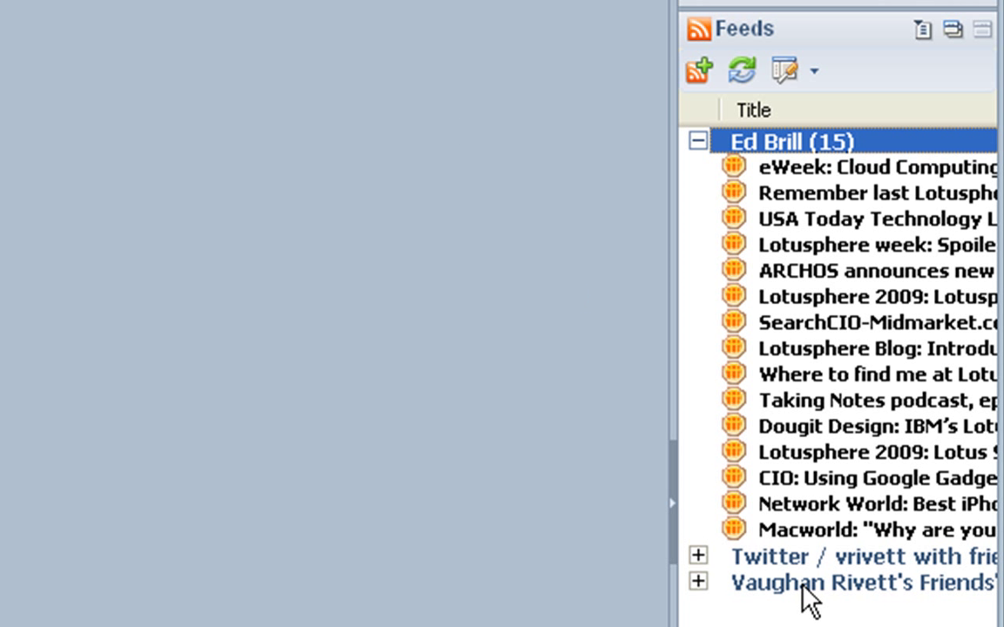
mouse_move(776, 450)
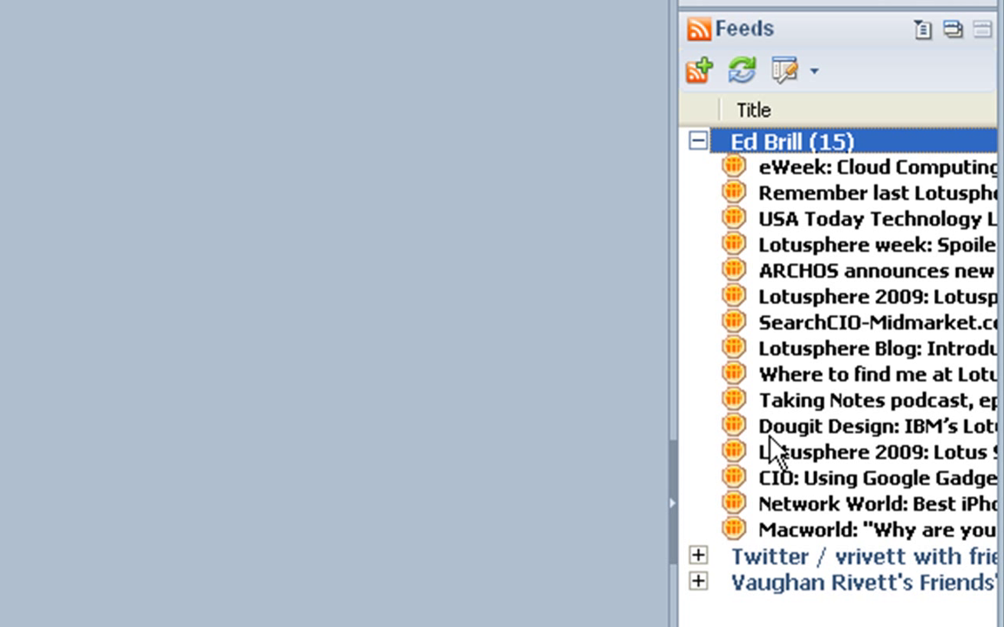